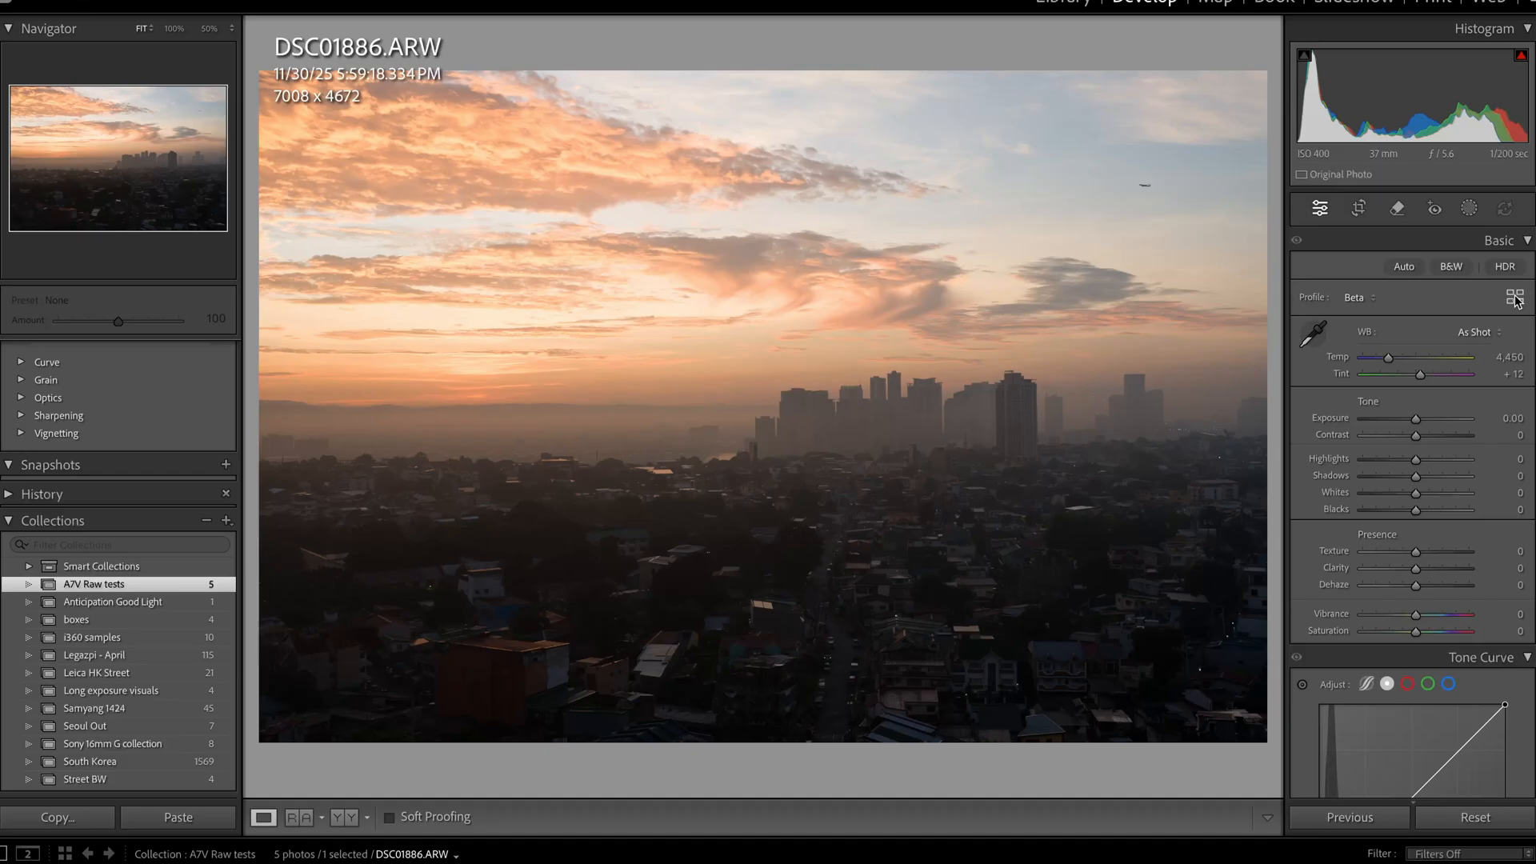
Step: Browse the full profile list, collapse the Adaptive group, and keep the Beta profile
click(1515, 296)
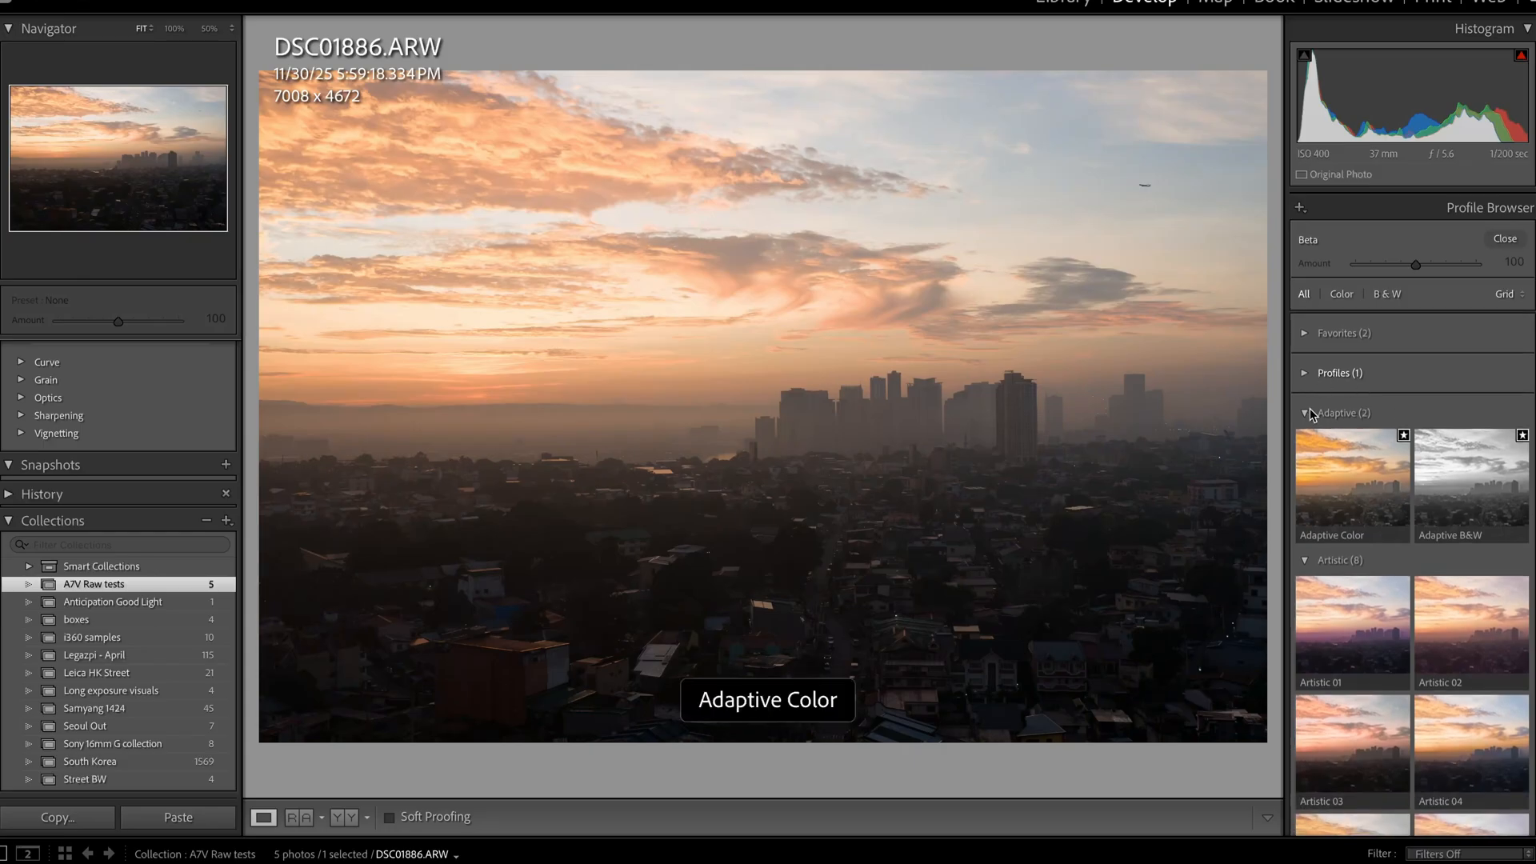
click(1305, 413)
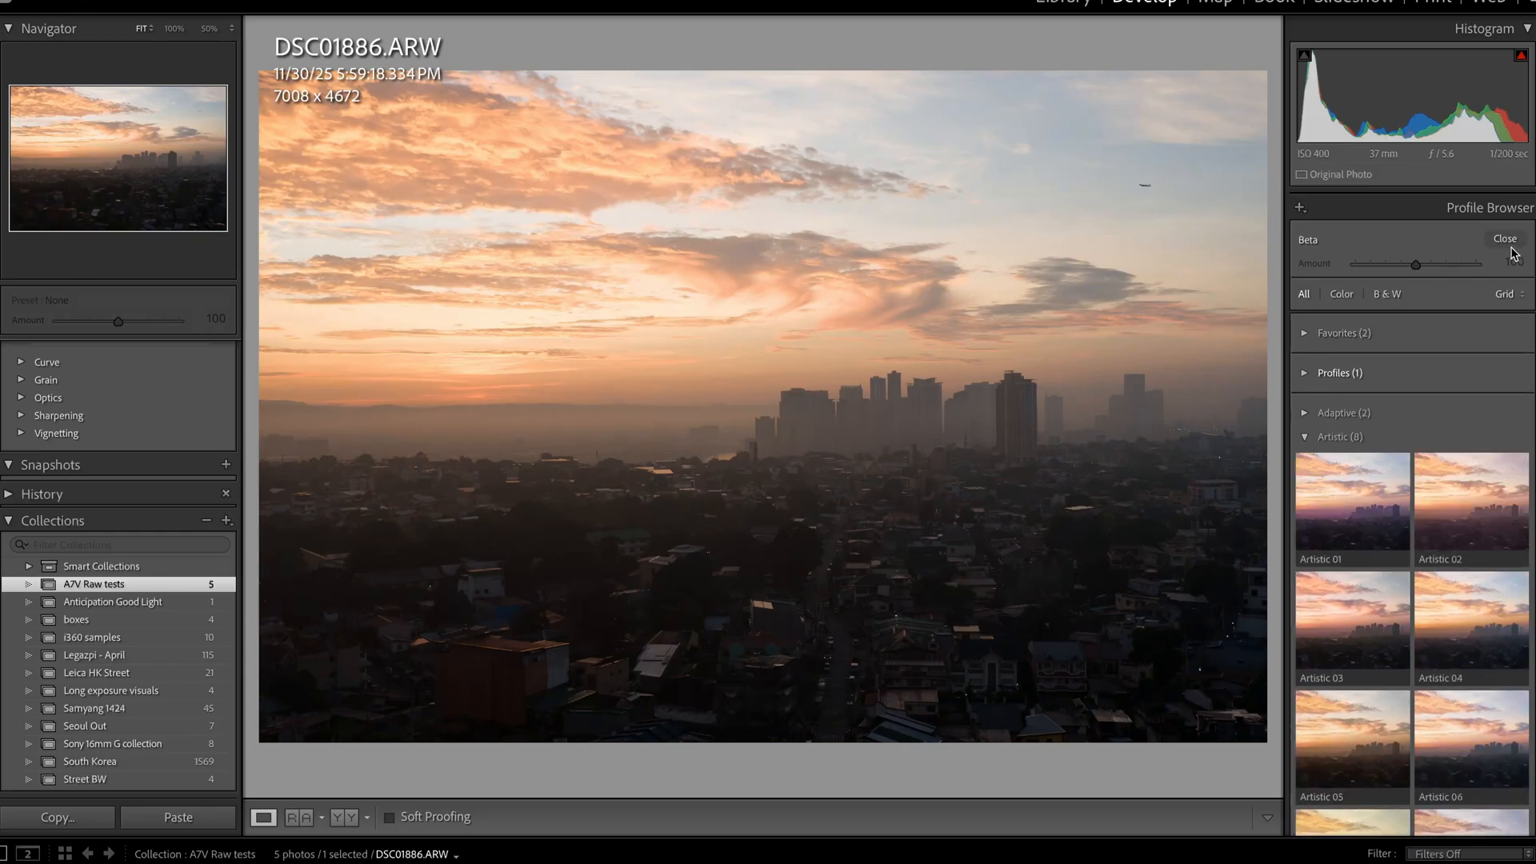
click(1505, 238)
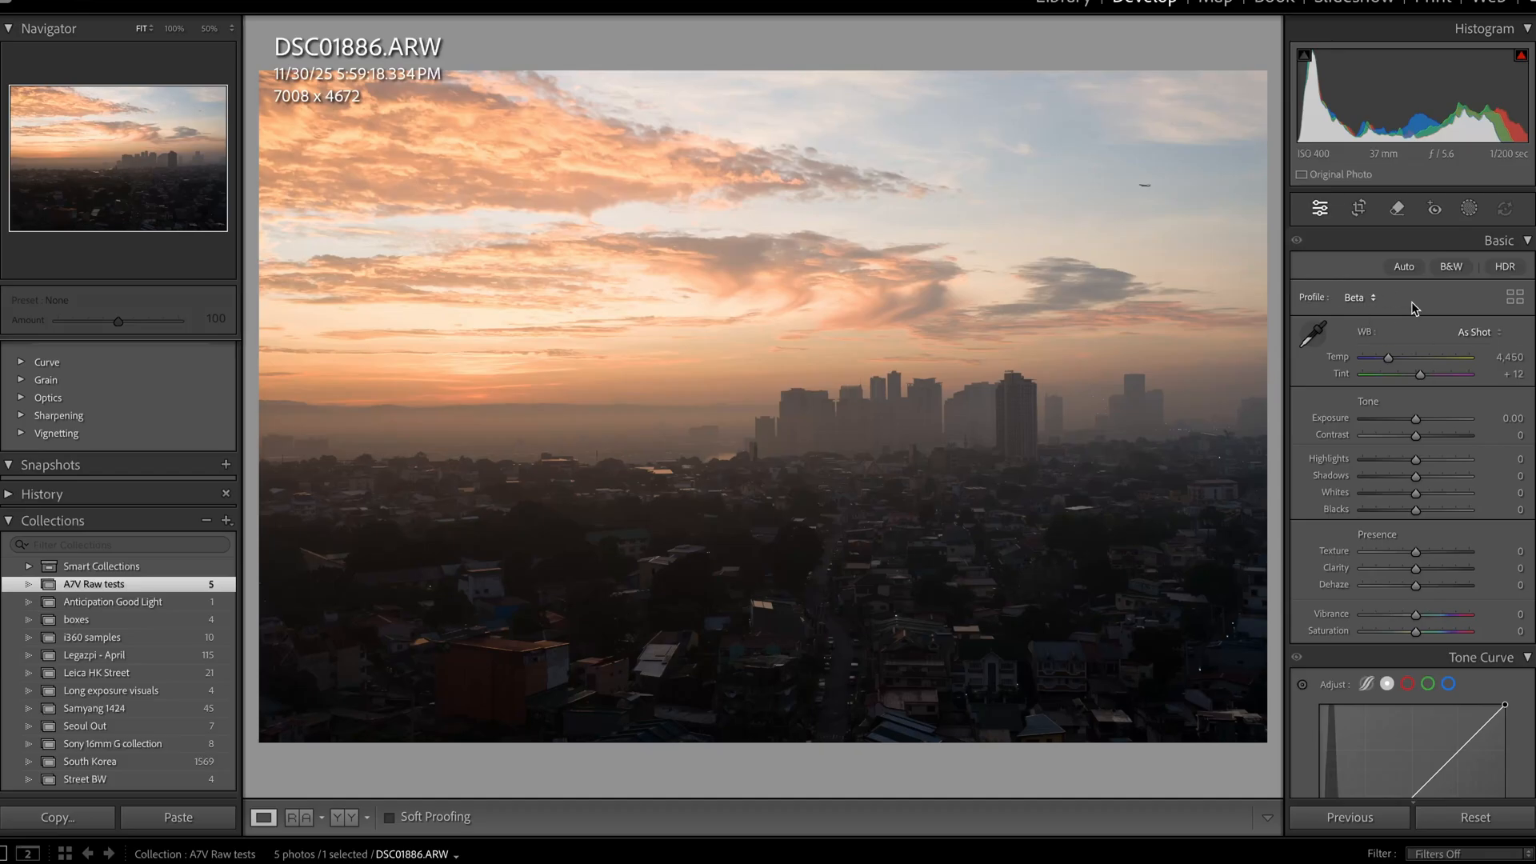
mouse_move(1321, 533)
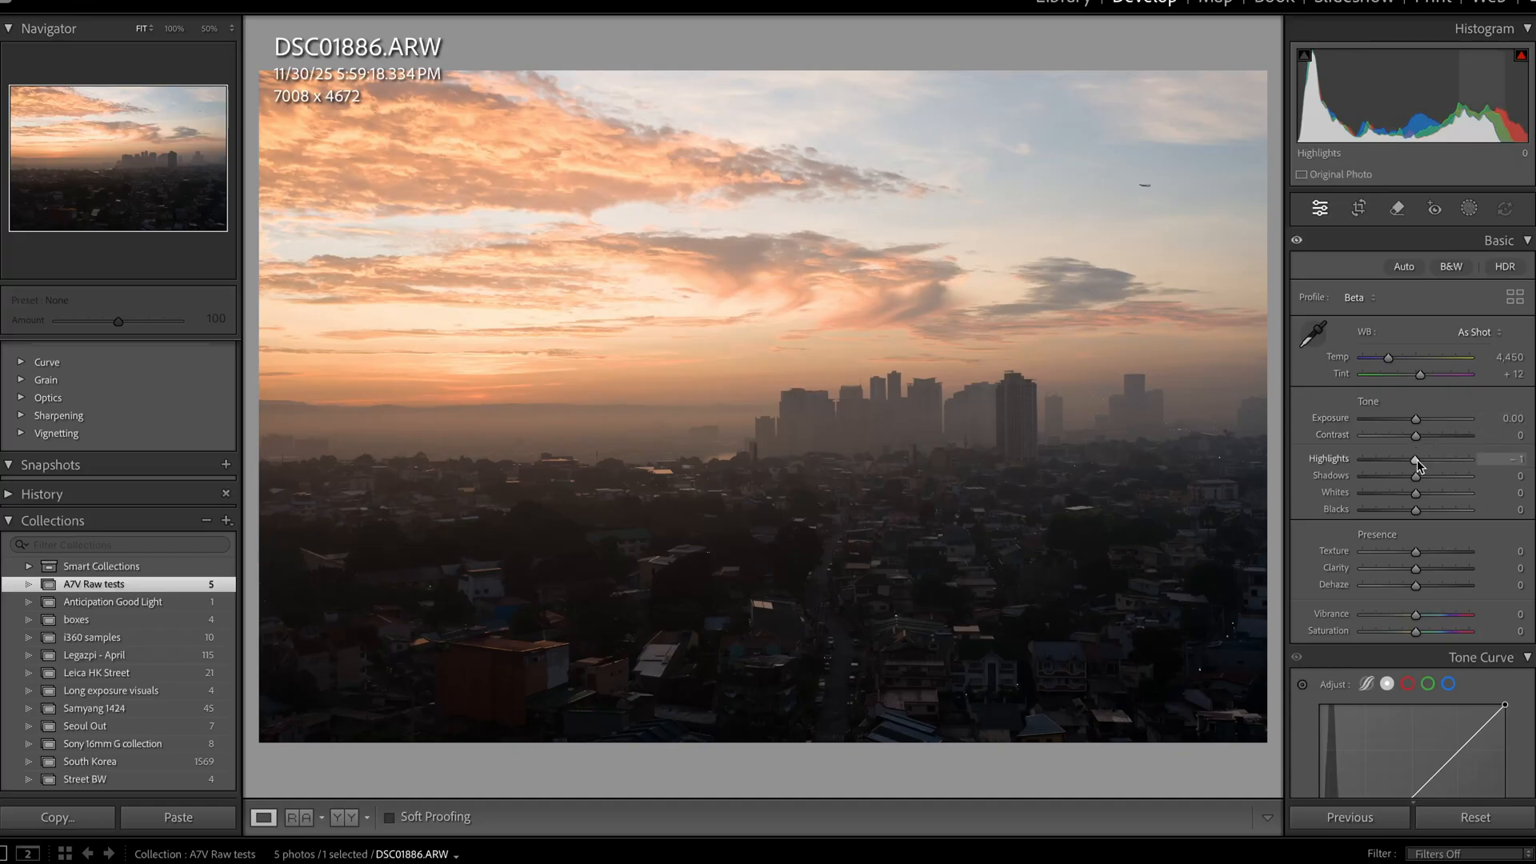
Step: Set Highlights to -100 and Whites to -48, comparing the sky detail before settling
drag(1416, 461, 1362, 461)
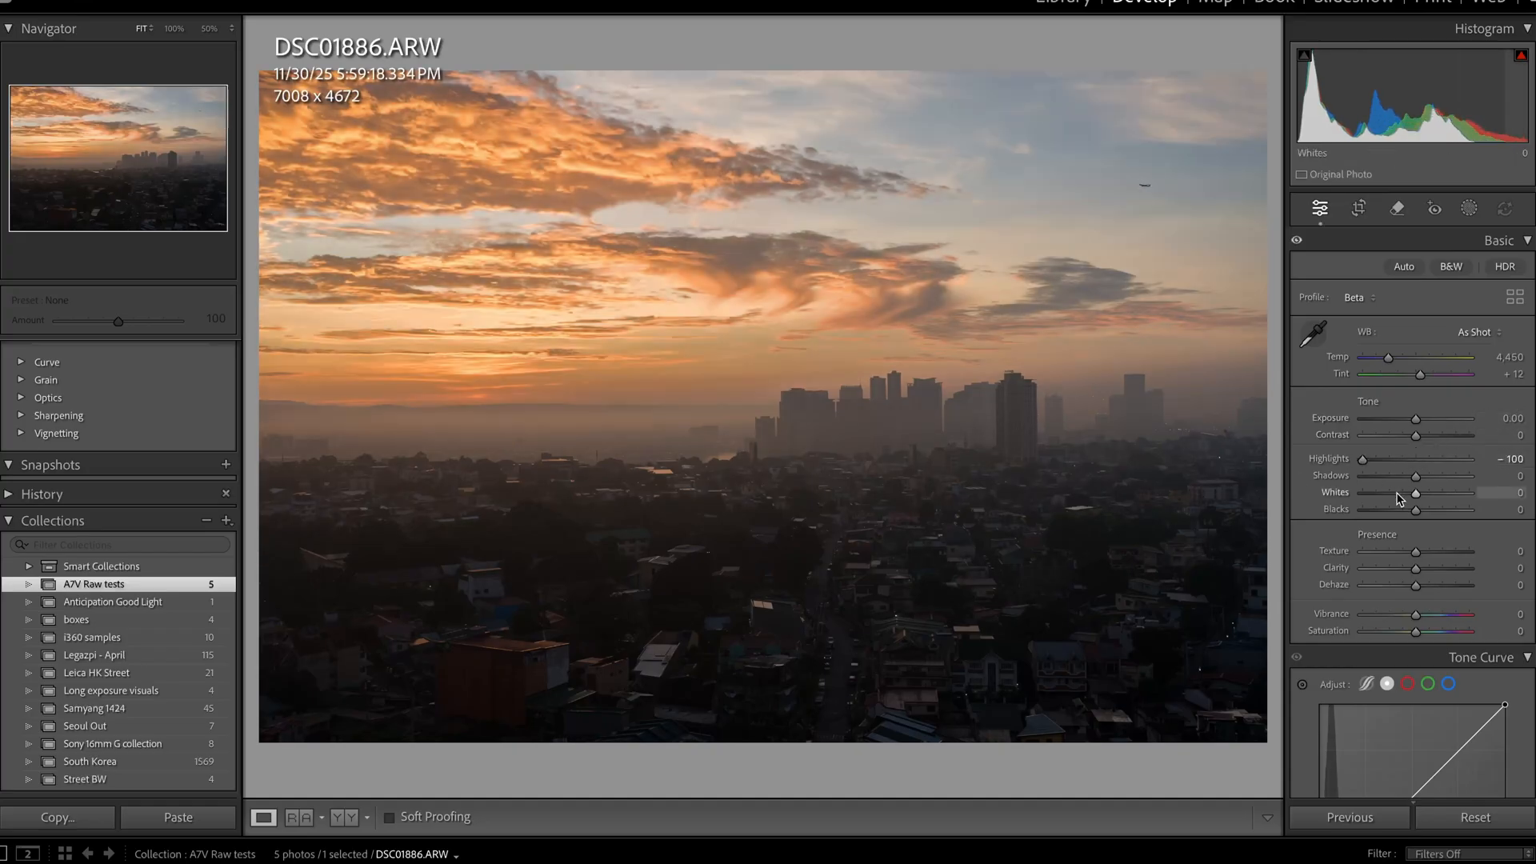
drag(1415, 492, 1367, 492)
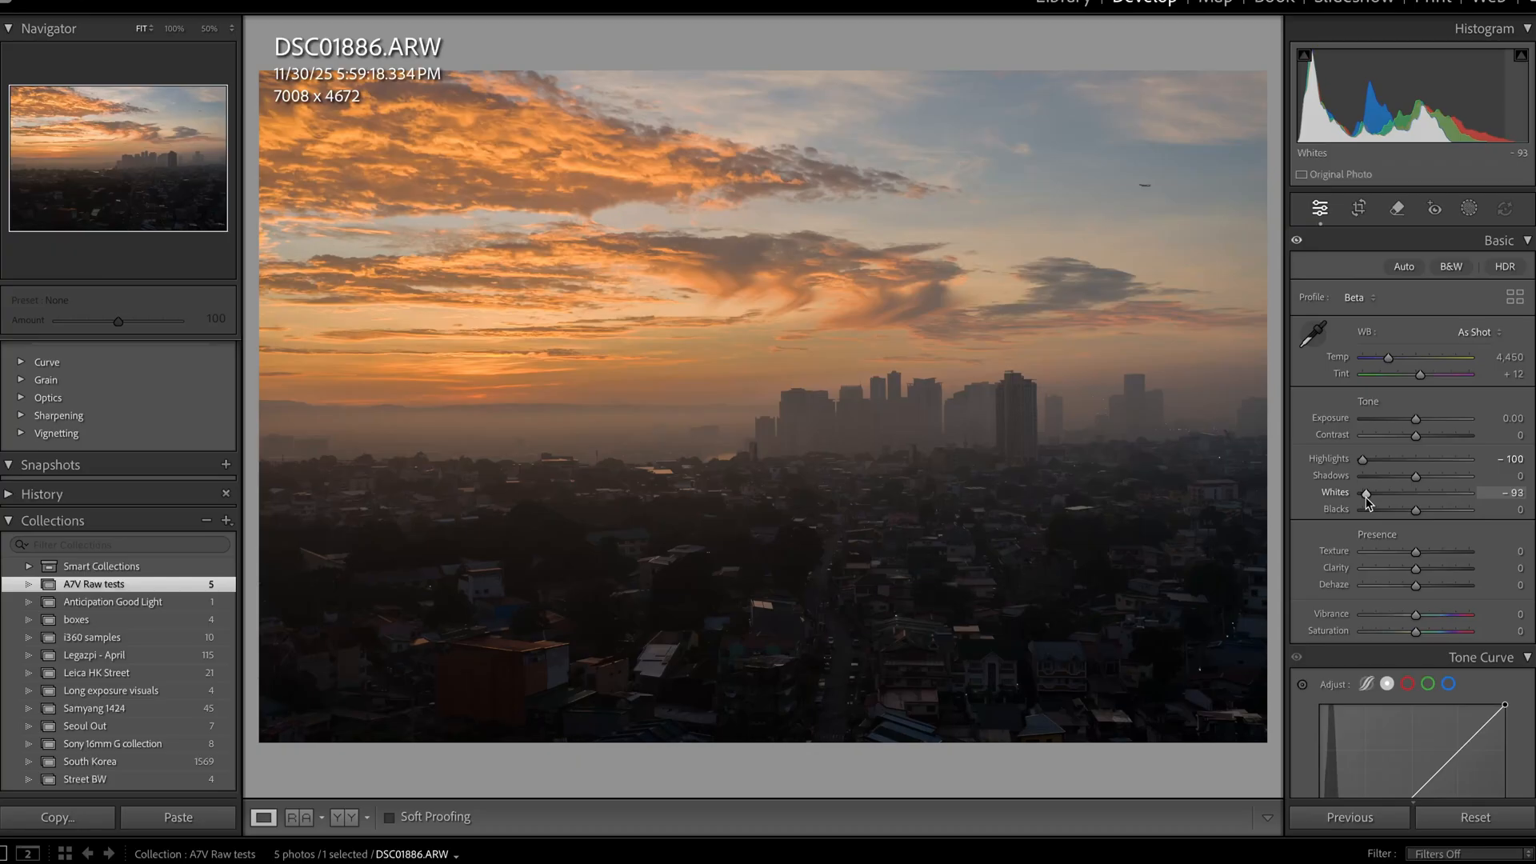
drag(1366, 493, 1391, 493)
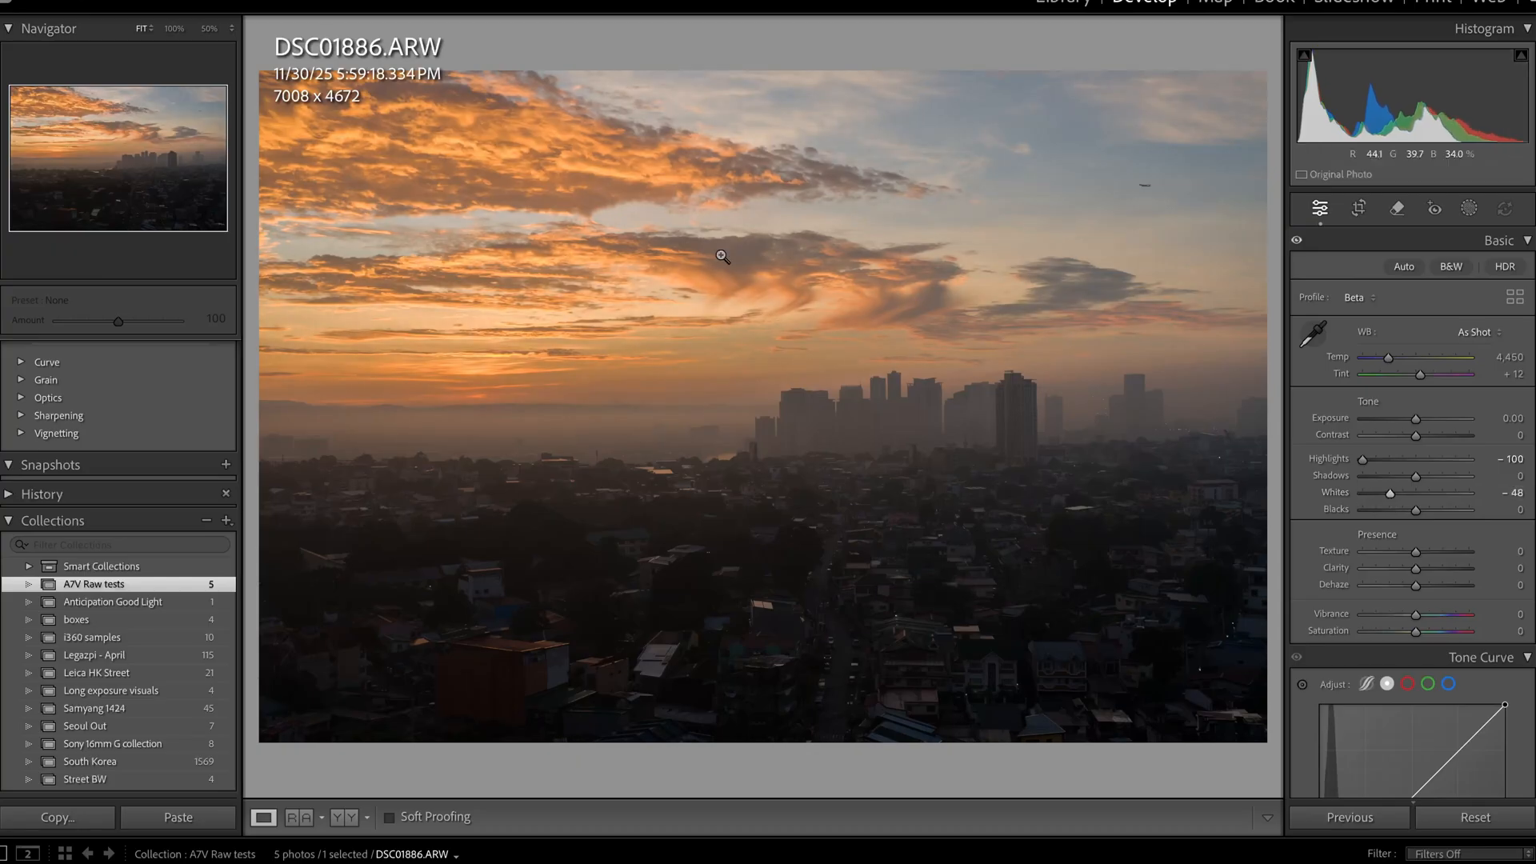
drag(1362, 461, 1416, 461)
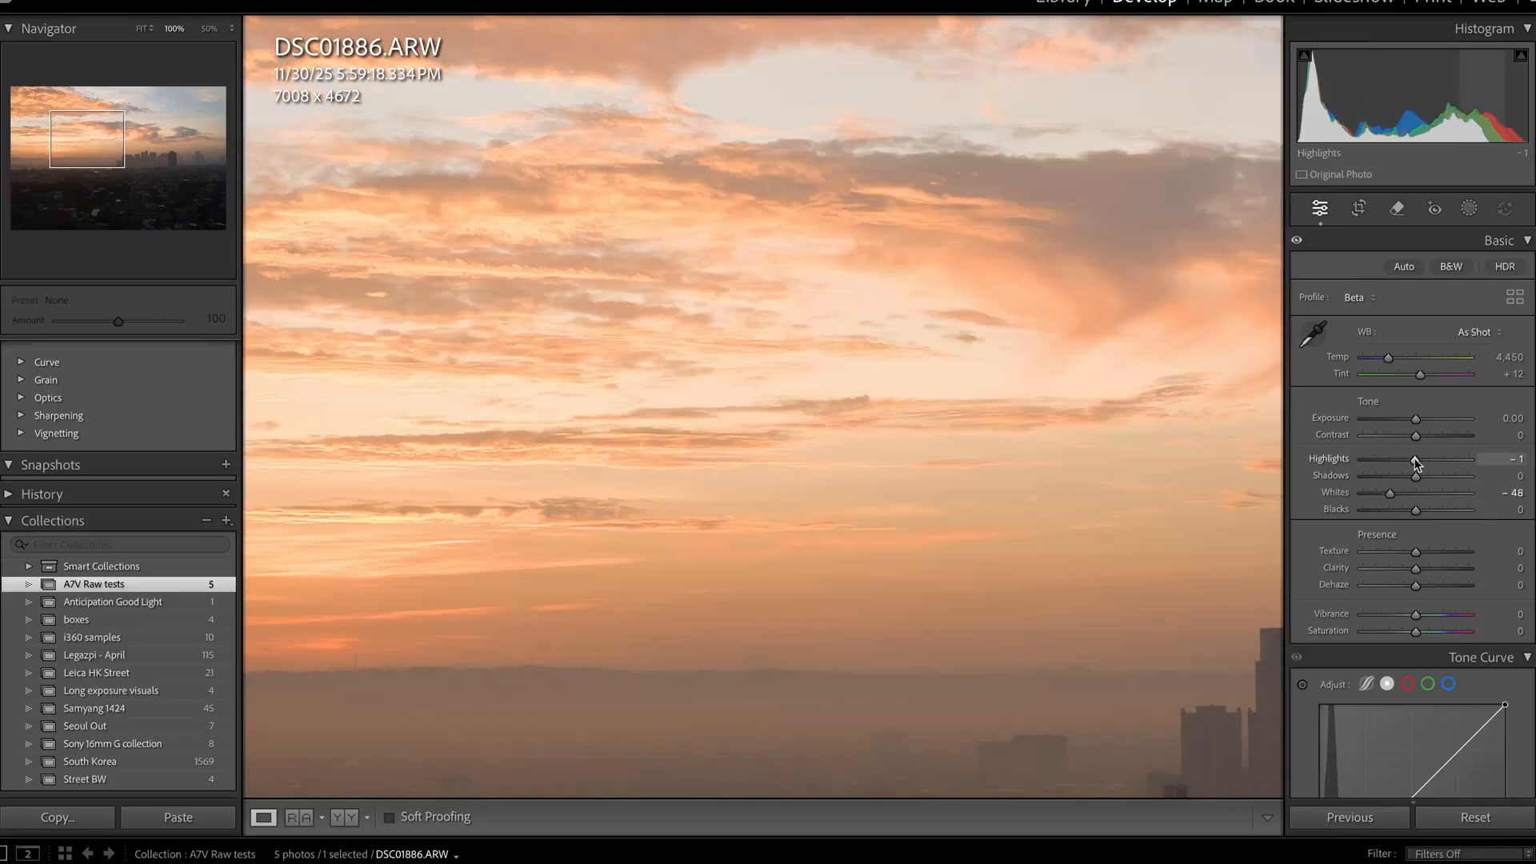
drag(1414, 459, 1362, 458)
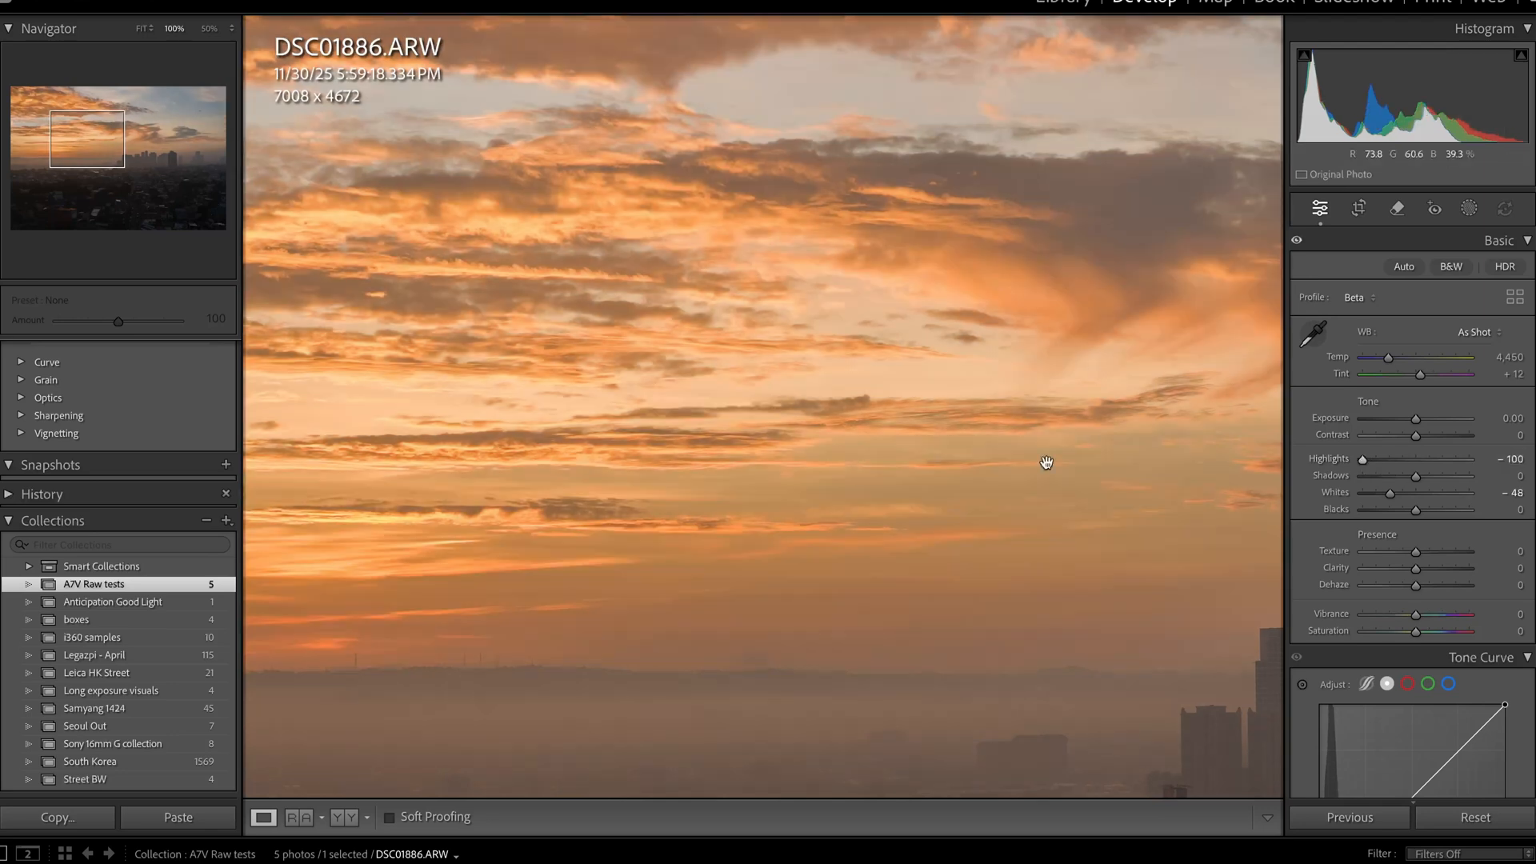